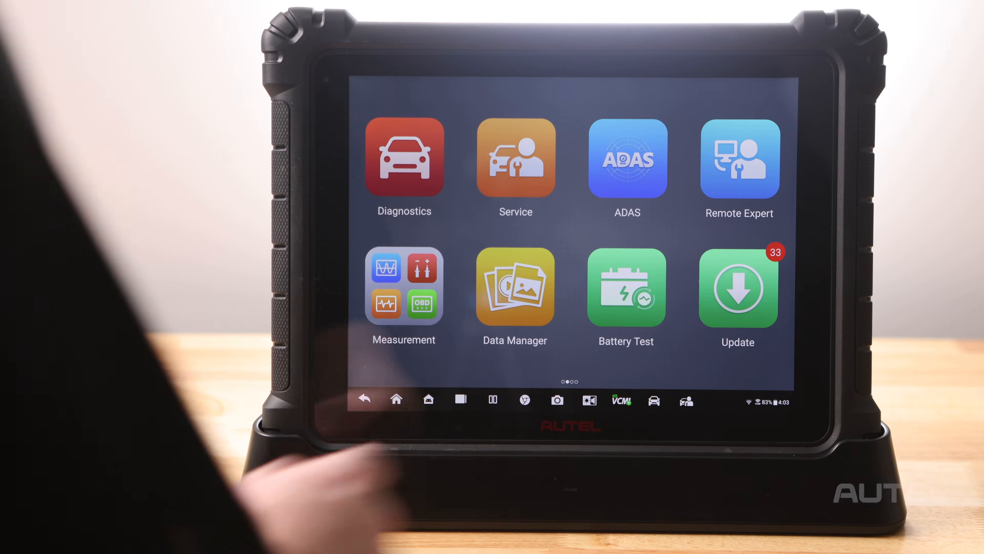
- After a look at software updates, return home and open the saved 2015 Toyota RAV4 record in Data Manager
click(738, 287)
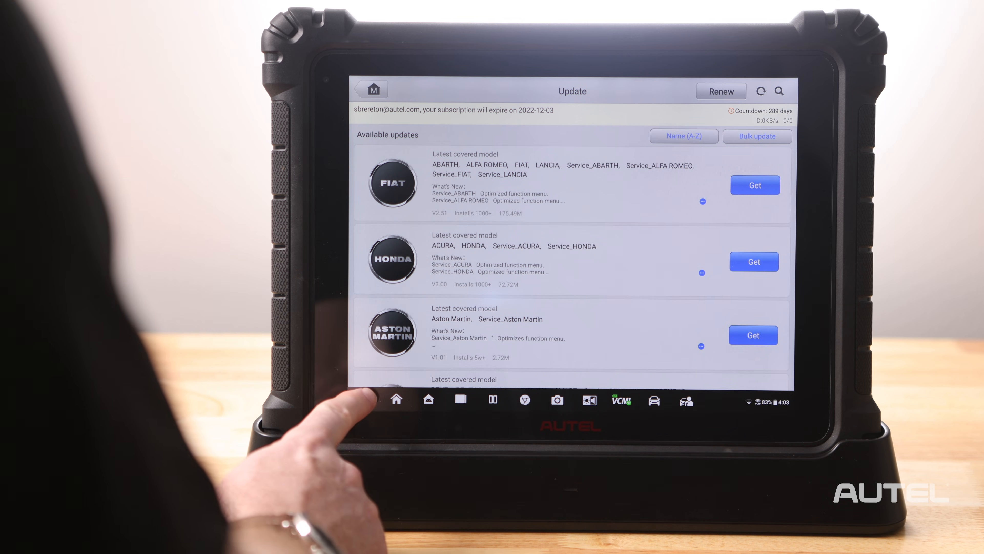
click(397, 400)
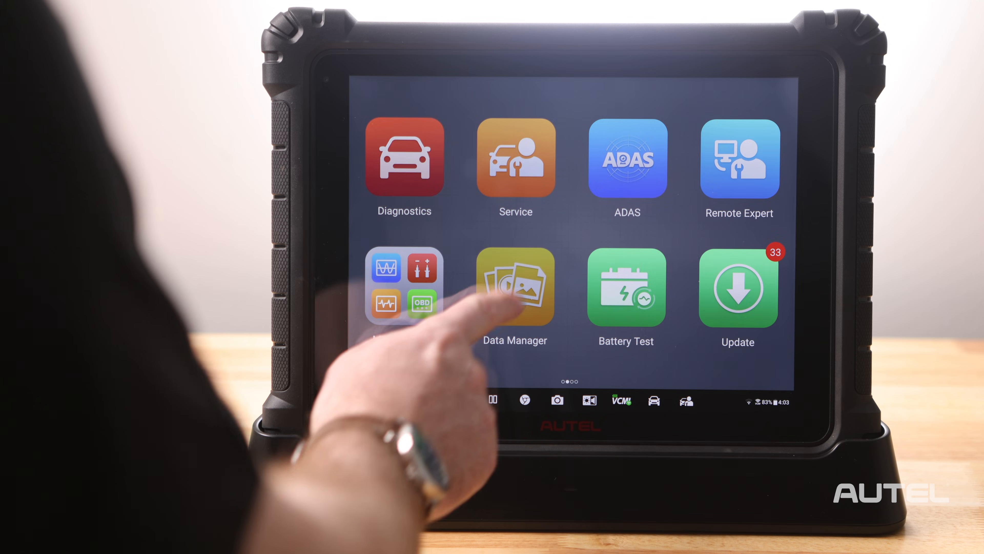
click(516, 286)
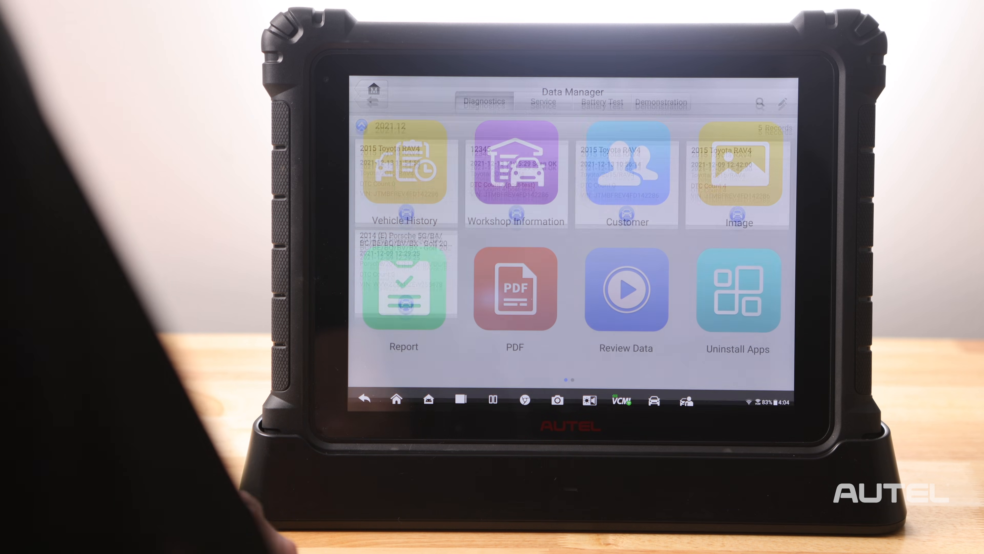
click(405, 170)
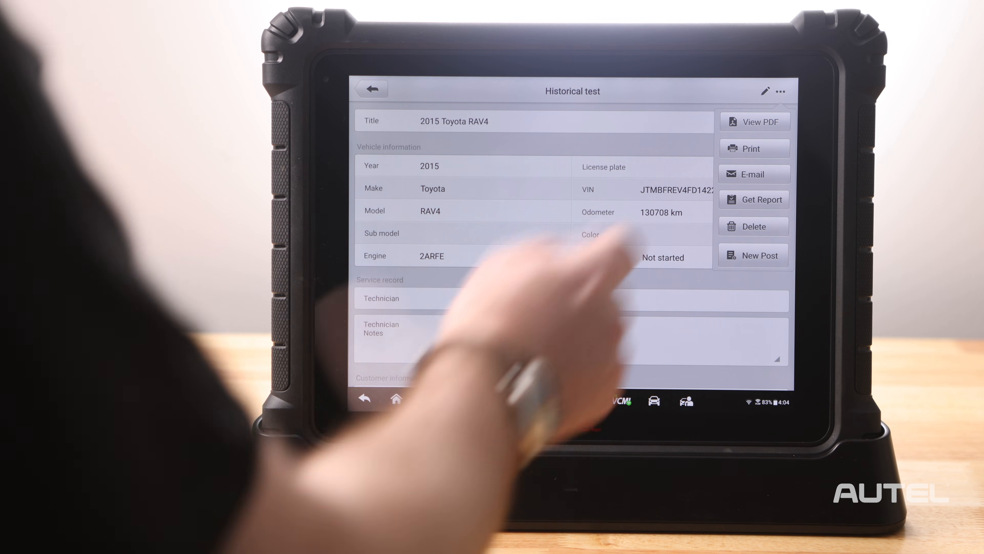
- Send the RAV4 report to print and choose Print via WiFi to show its preview
click(755, 121)
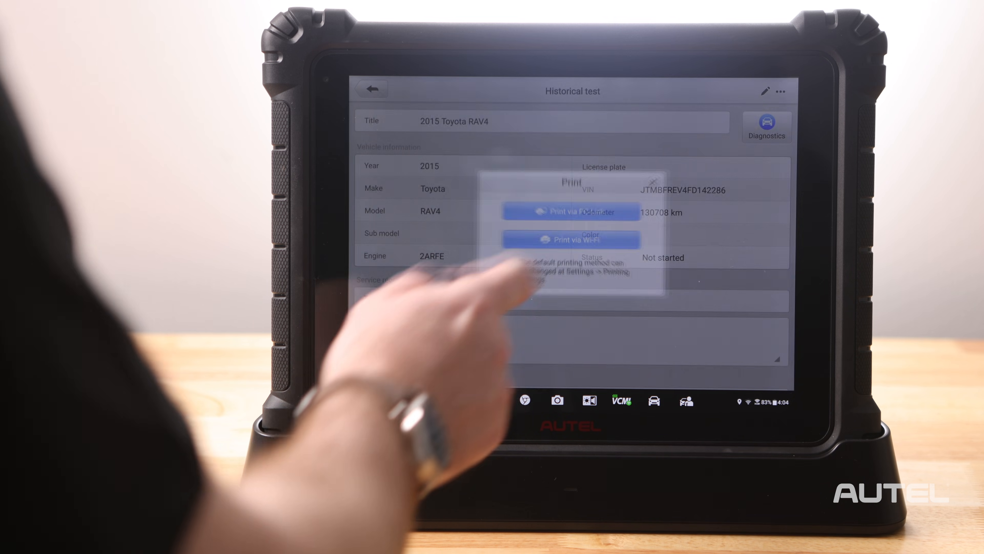
click(570, 240)
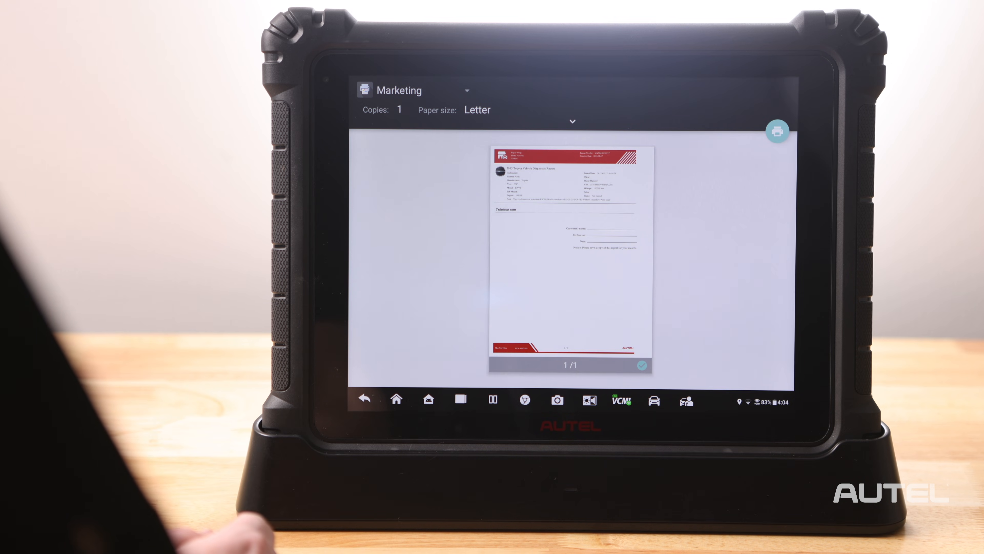